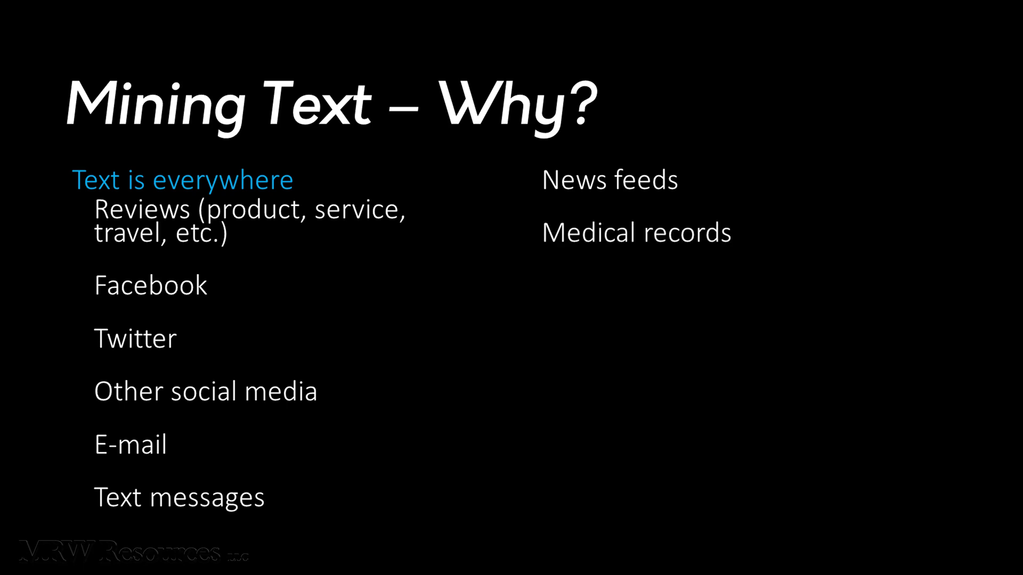
# Advance the slideshow to show the 'Customer service logs' bullet on the text sources slide
pyautogui.press('right')
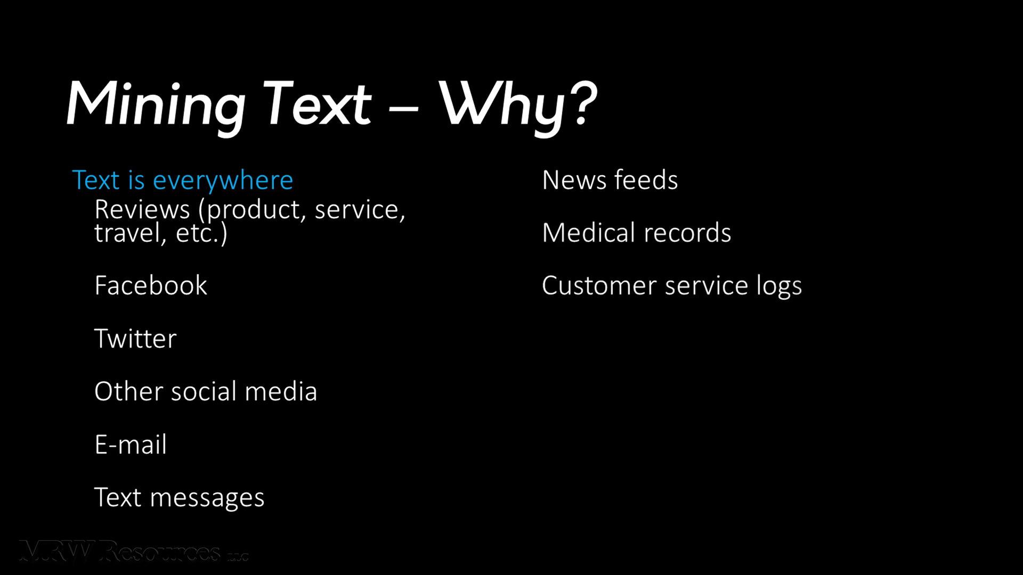